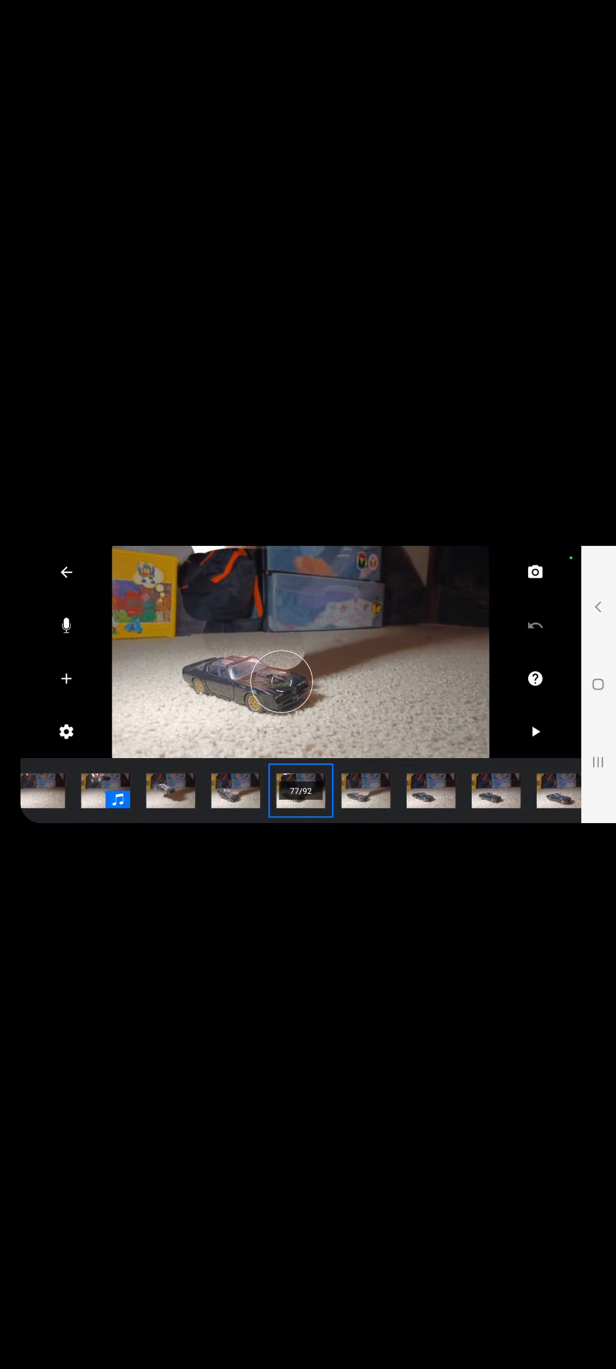
- Leave the toy car movie editor and return to the saved movie gallery
left_click(66, 572)
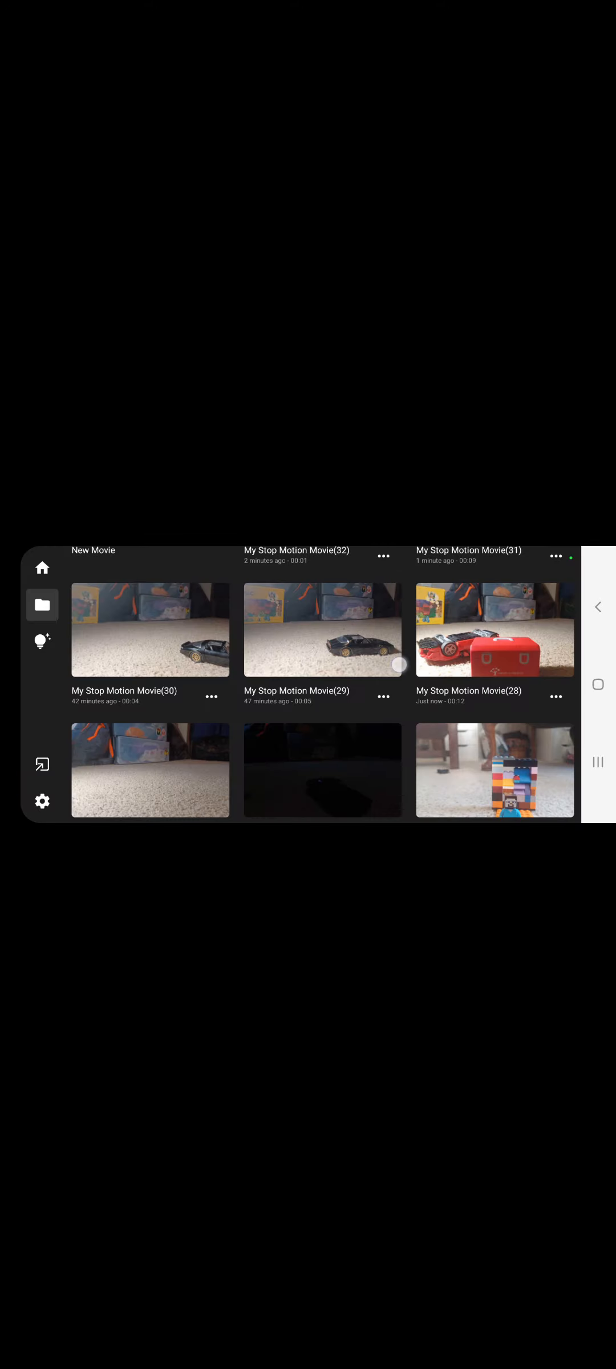
left_click(494, 631)
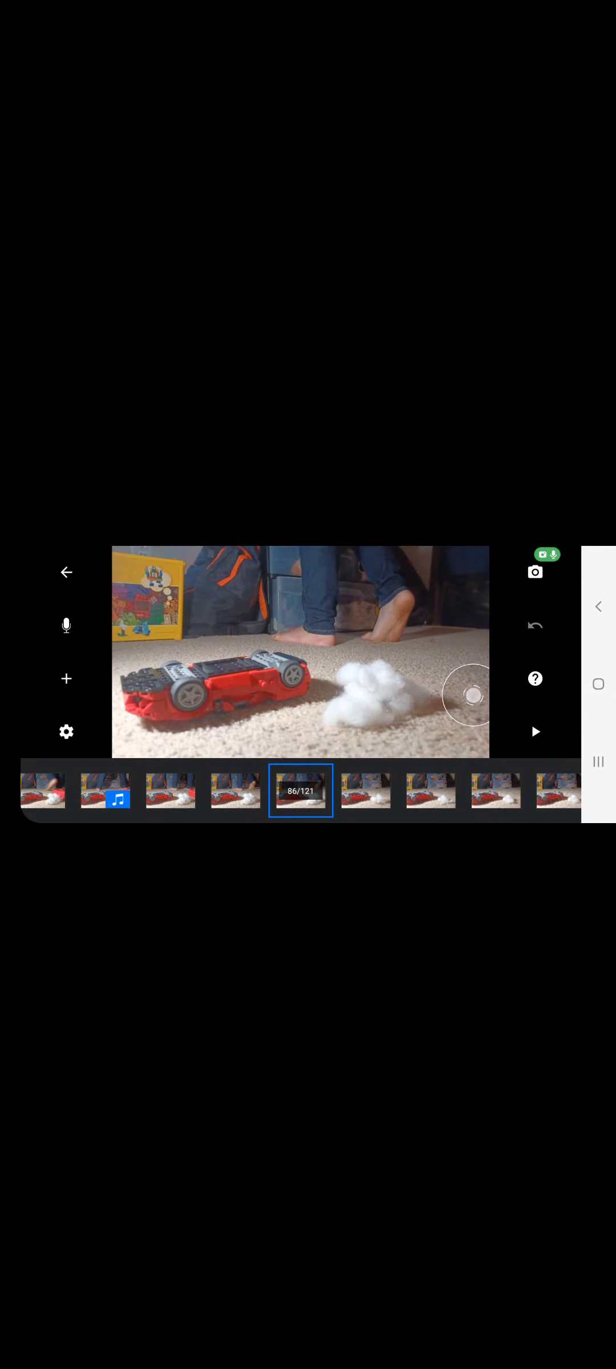
left_click(66, 596)
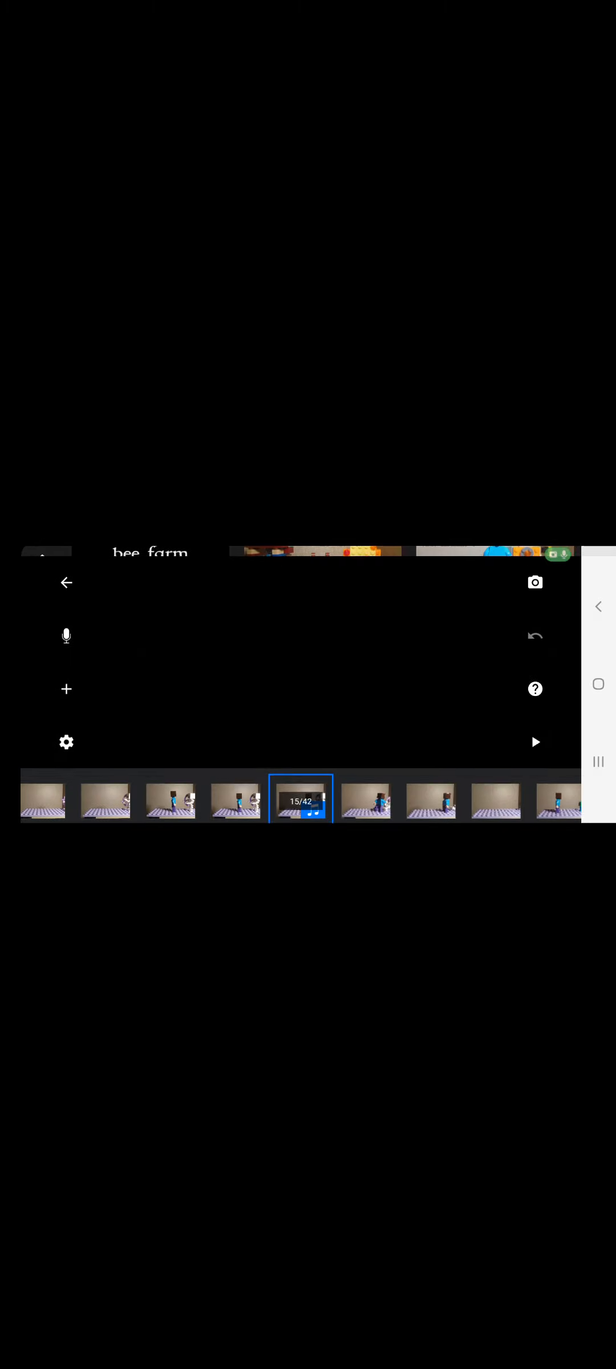
- Open the finished 42-frame movie project from the gallery to browse its frames
left_click(535, 689)
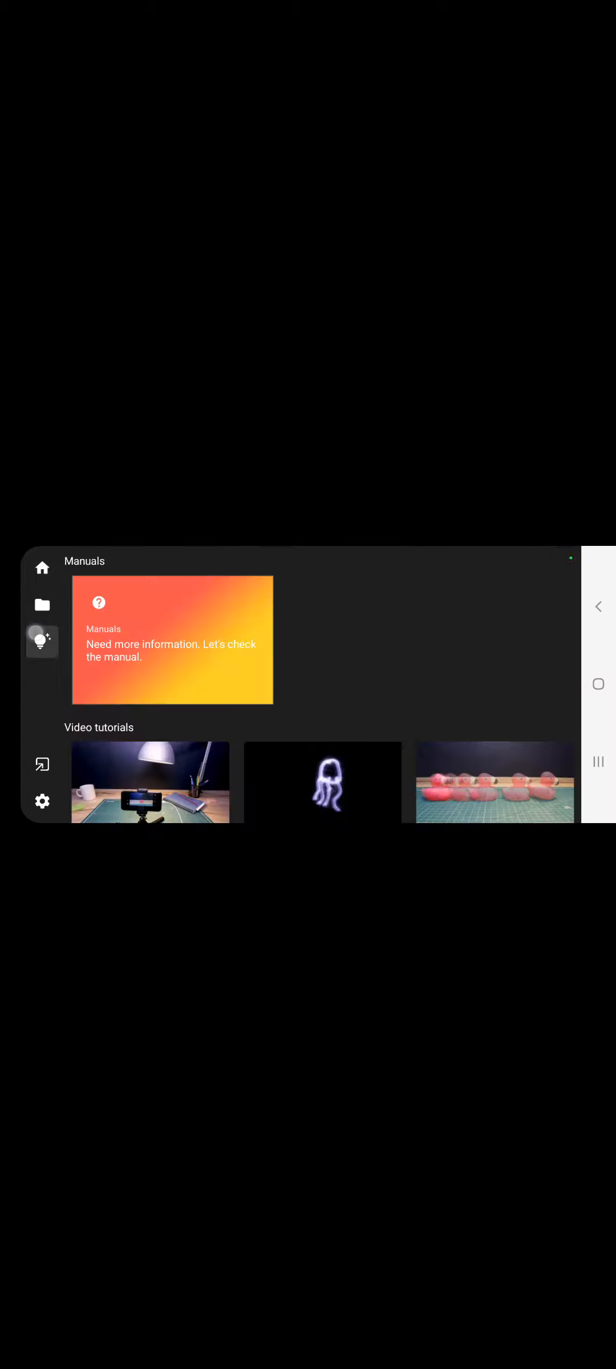